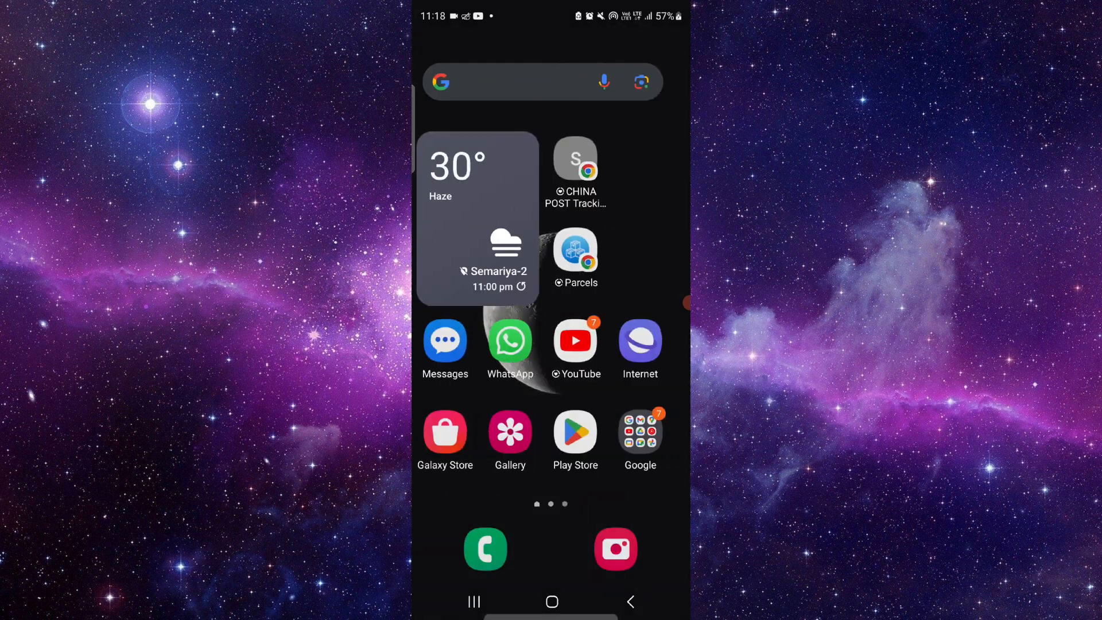
Step: Search Google for 'uber', open the official Uber India site and scroll to its footer links
left_click(540, 82)
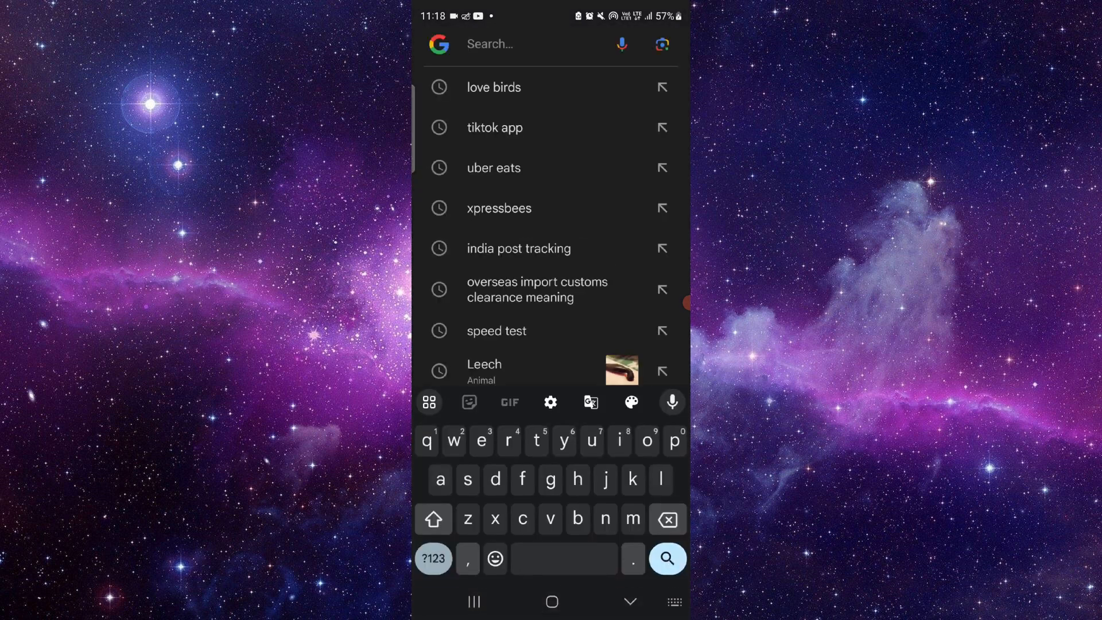
type("uber")
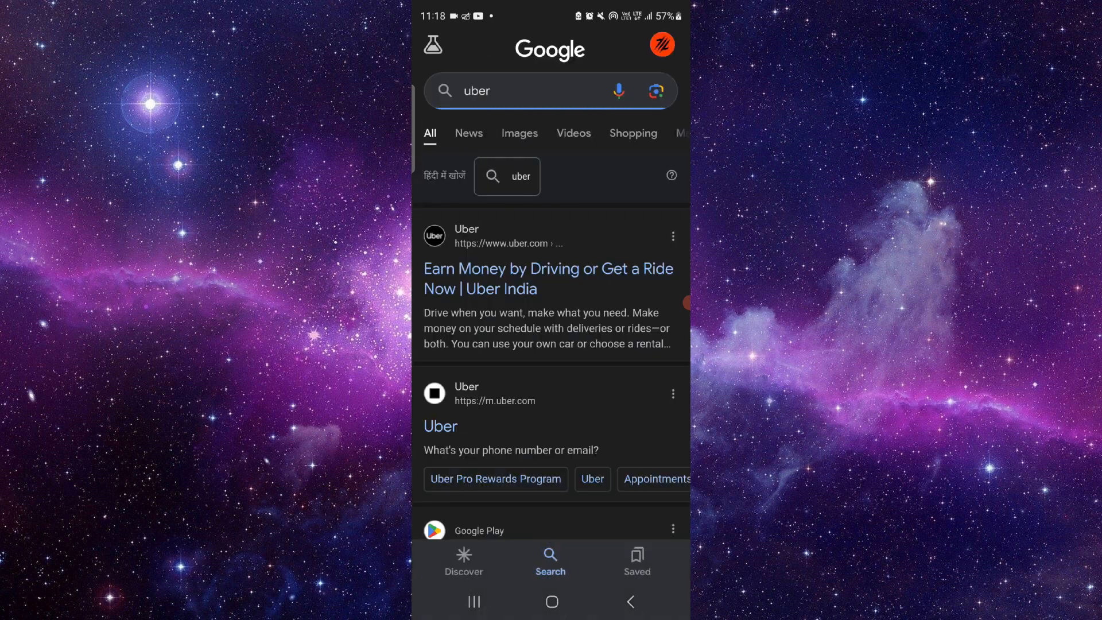
left_click(549, 278)
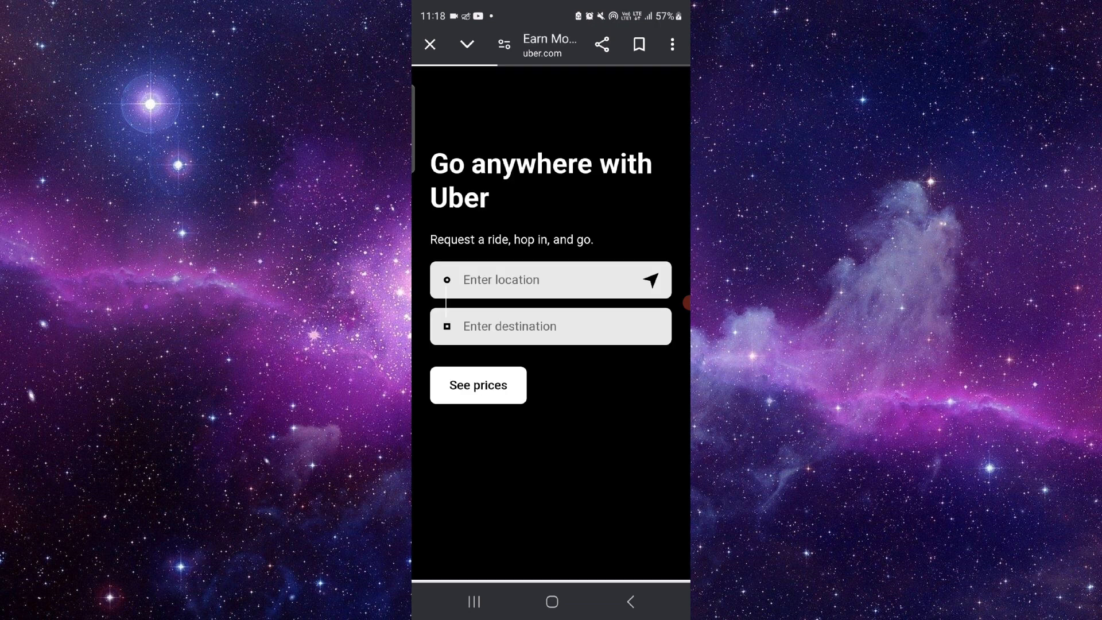
scroll("down", 3)
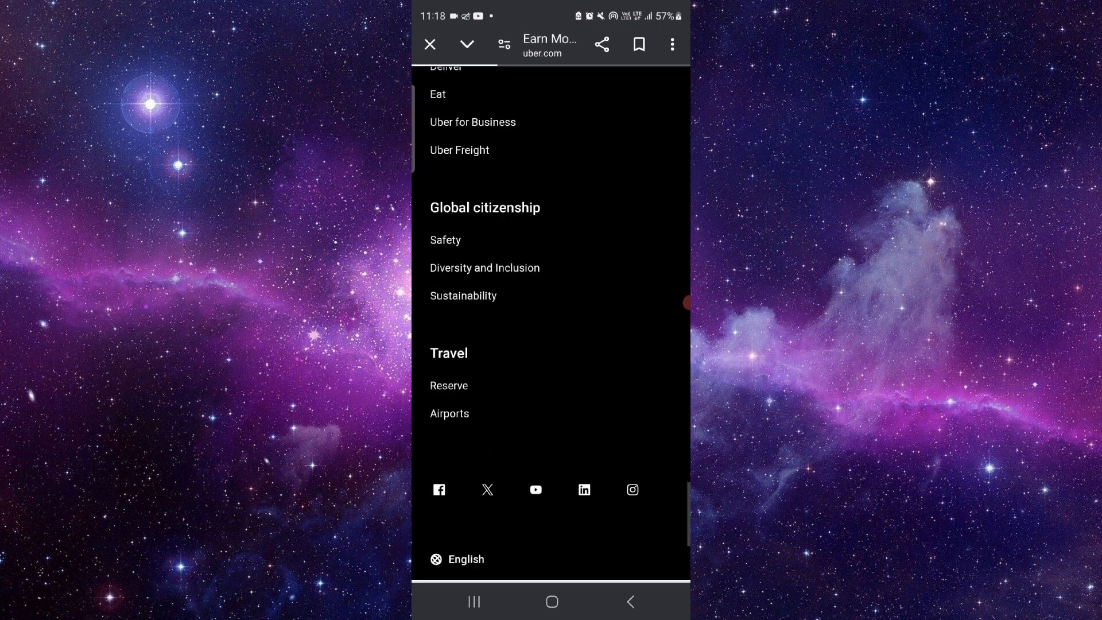